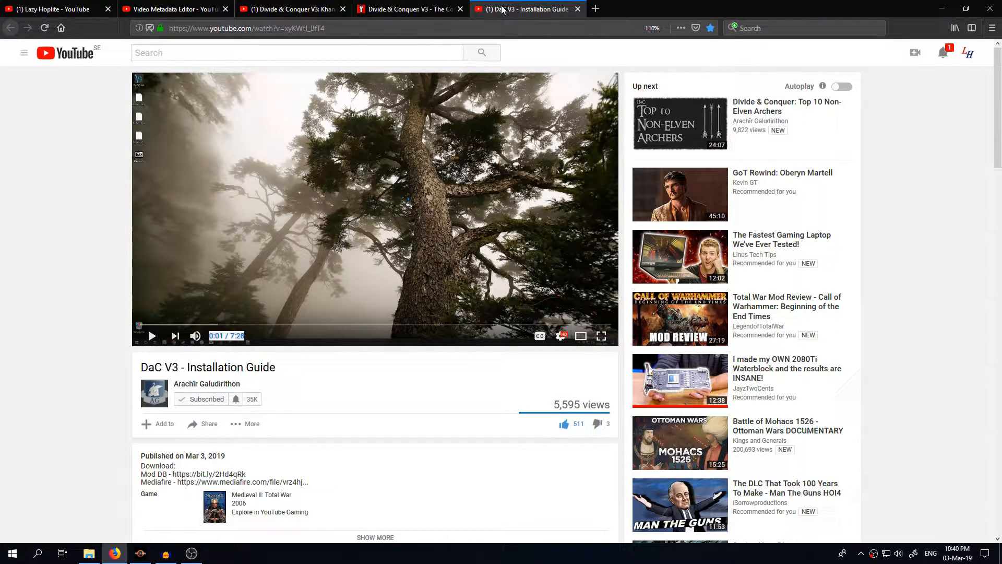
pyautogui.moveTo(504, 10)
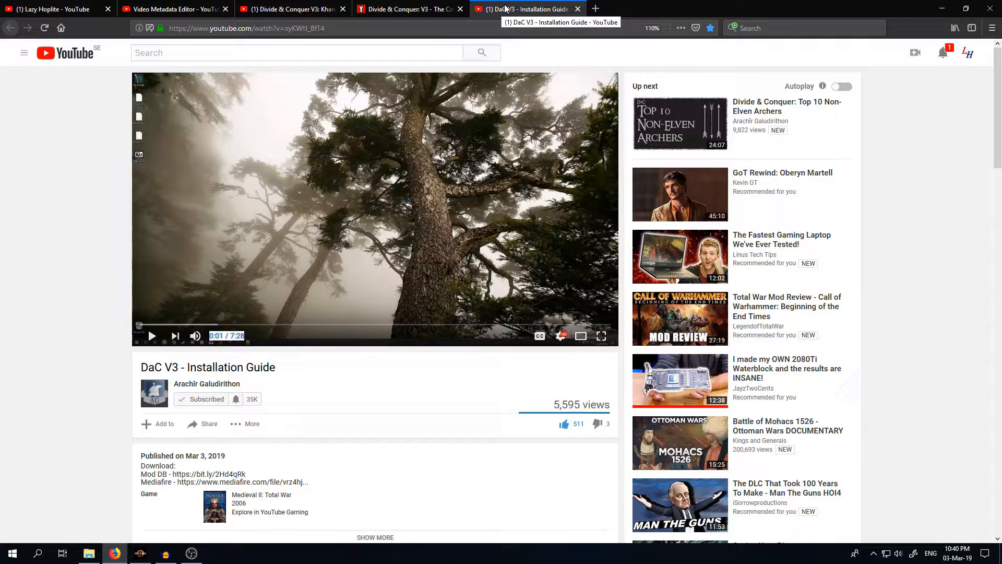
pyautogui.moveTo(92, 230)
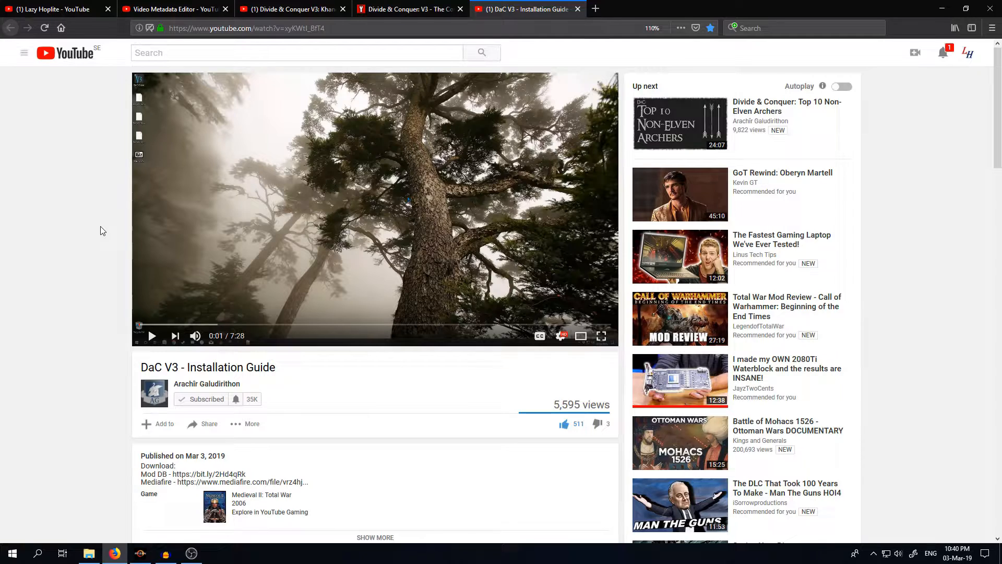
pyautogui.moveTo(104, 268)
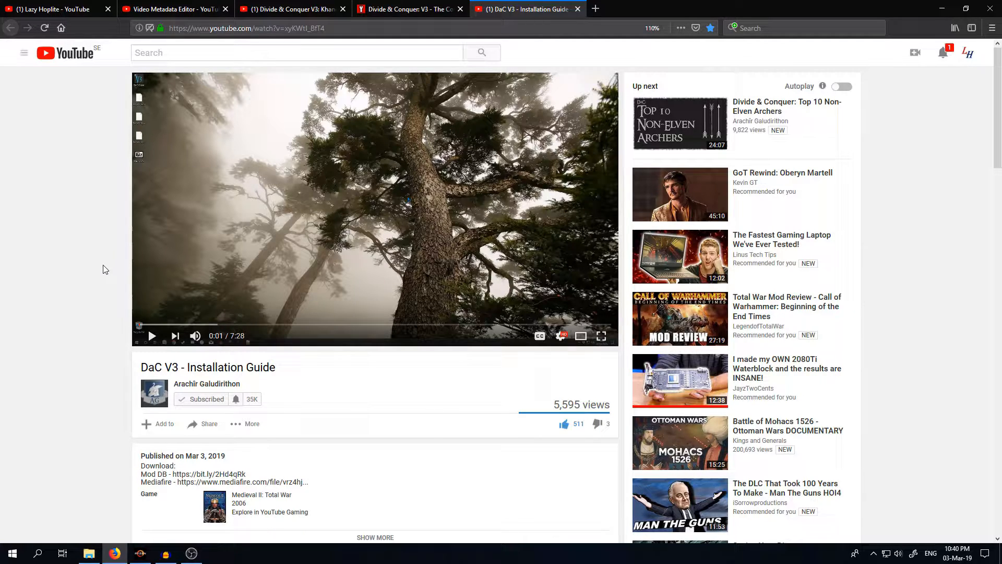
pyautogui.moveTo(96, 274)
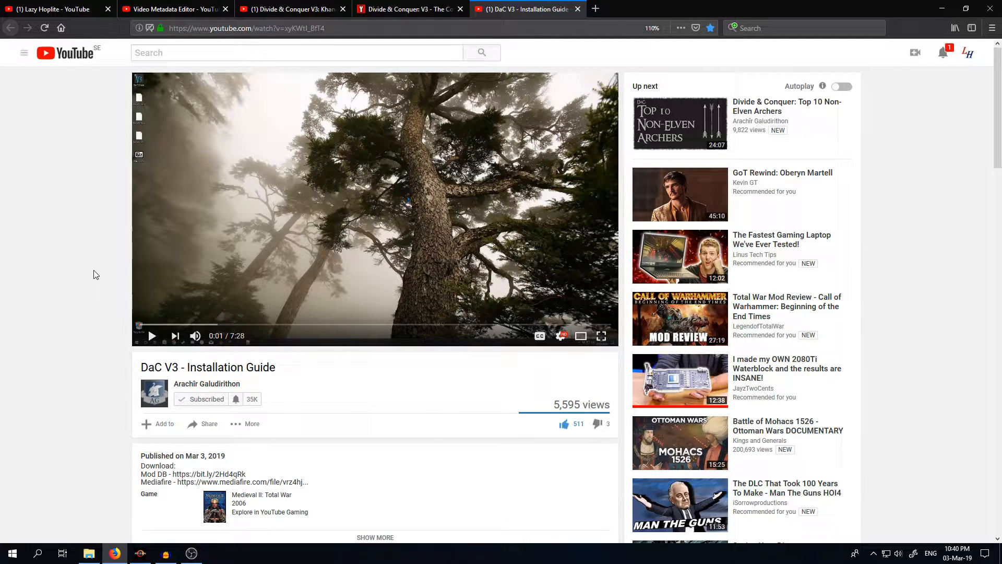
pyautogui.moveTo(98, 295)
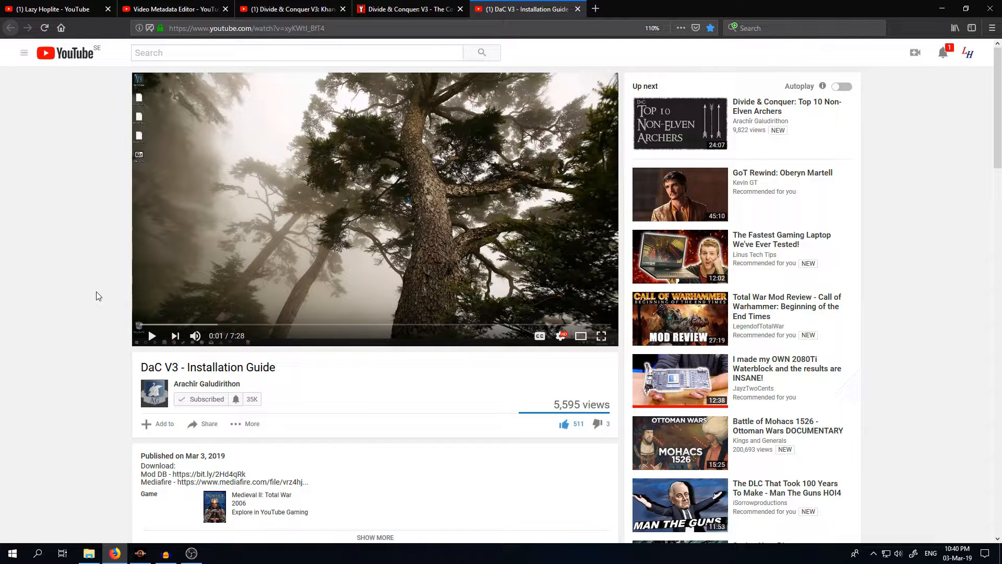
pyautogui.moveTo(162, 419)
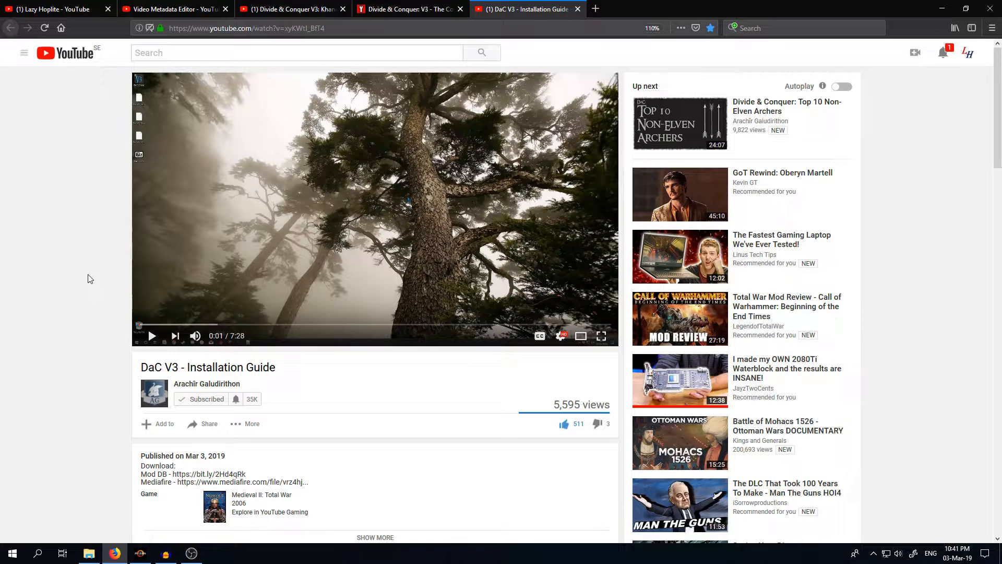
pyautogui.moveTo(75, 294)
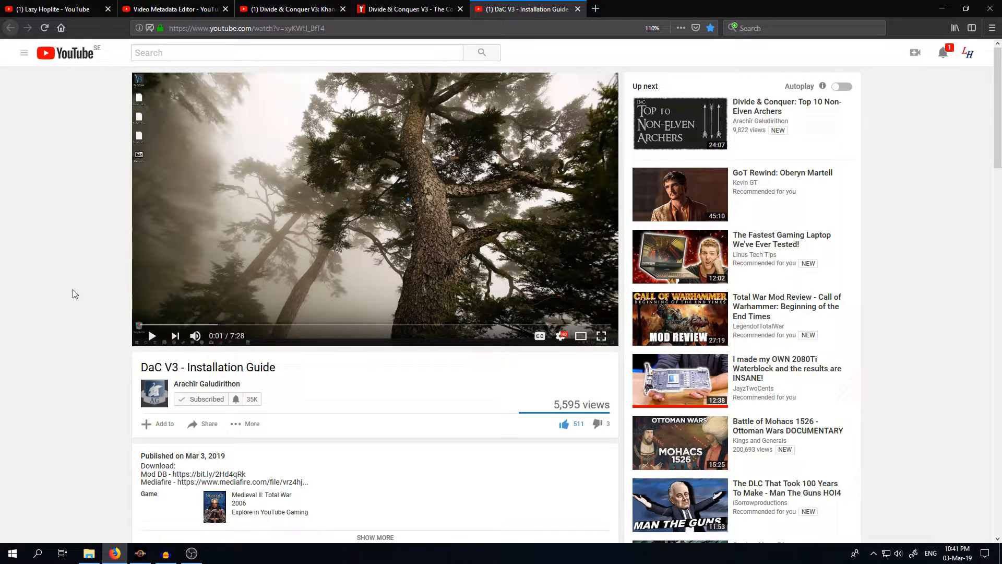
pyautogui.moveTo(87, 315)
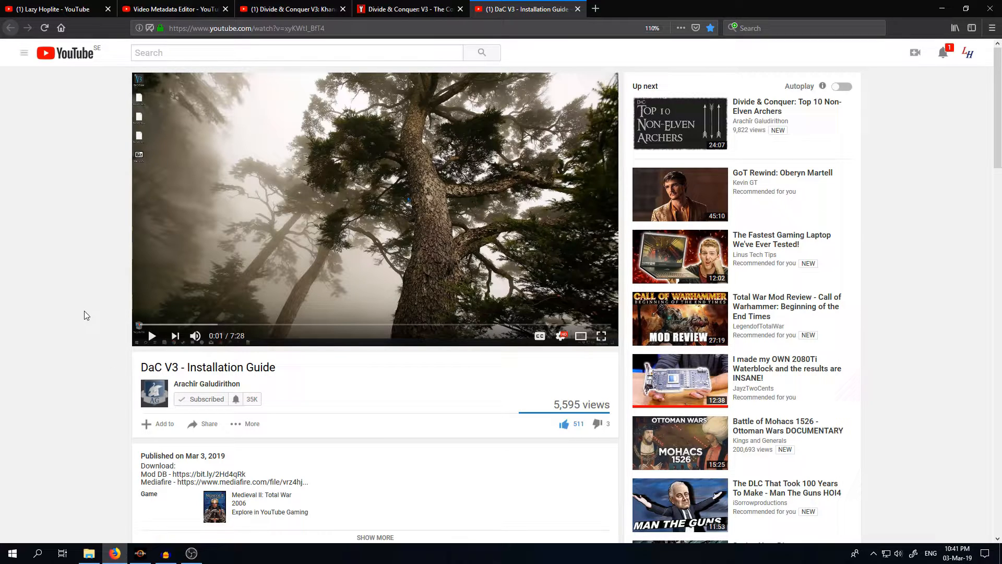
pyautogui.moveTo(82, 302)
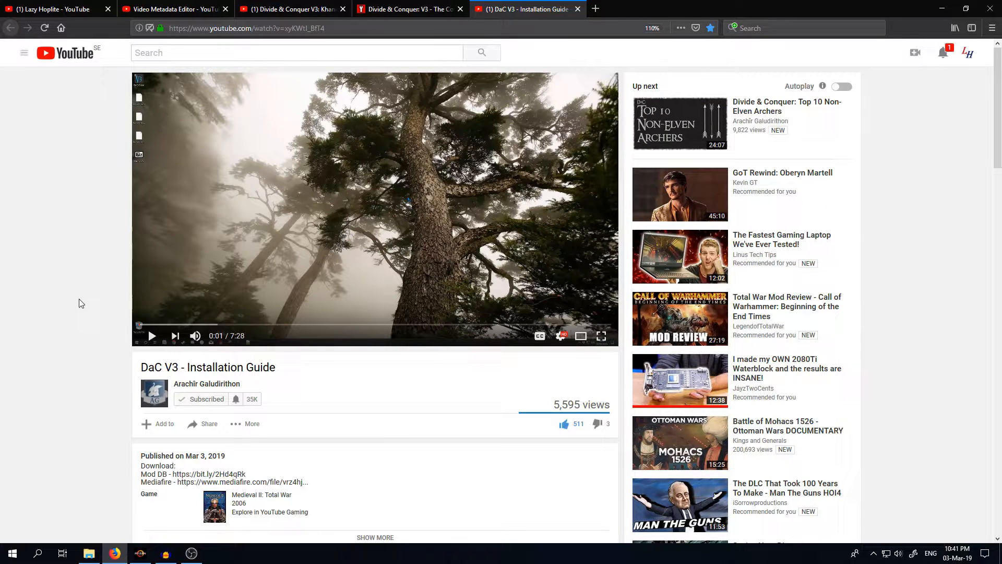
pyautogui.moveTo(68, 276)
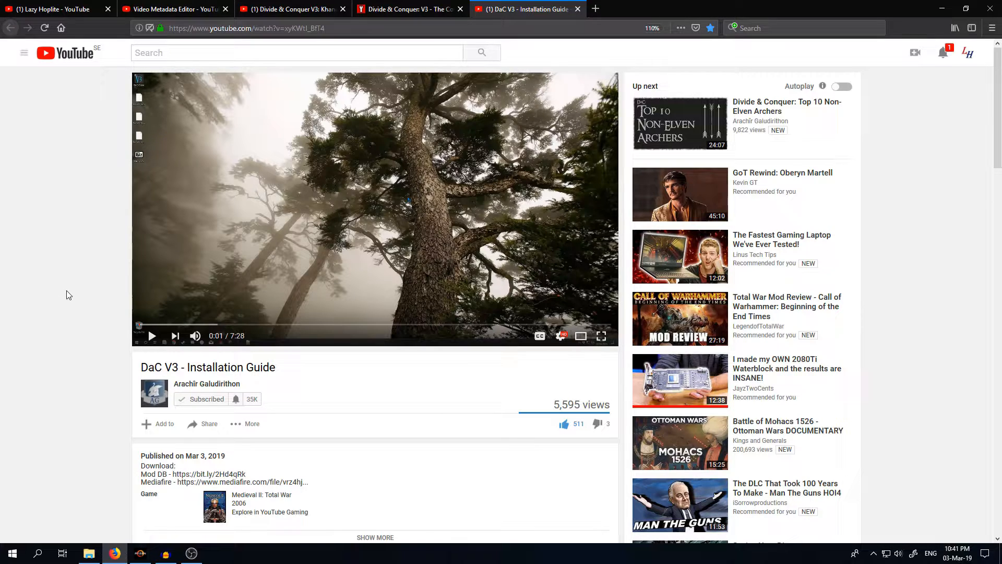
pyautogui.moveTo(63, 270)
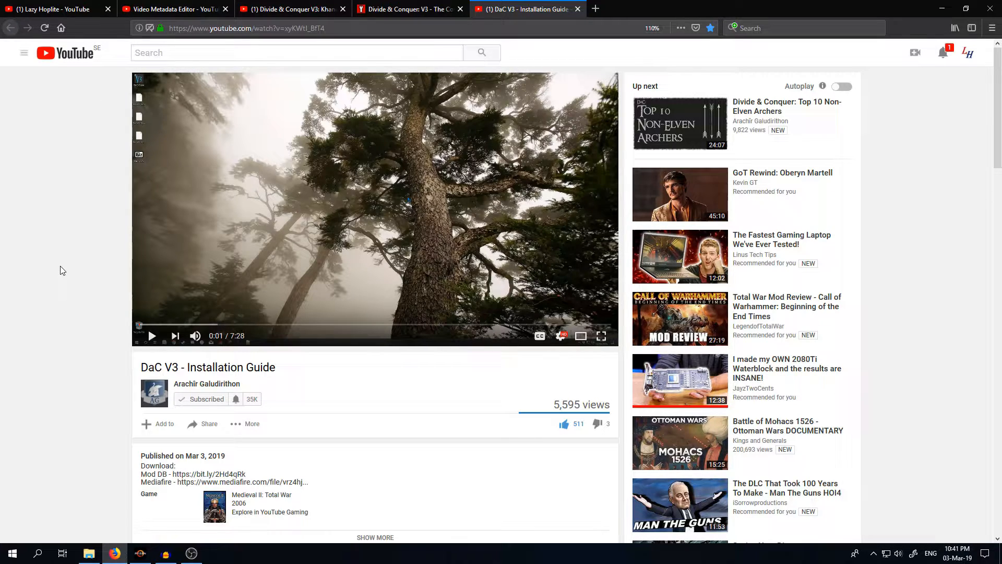
pyautogui.moveTo(82, 284)
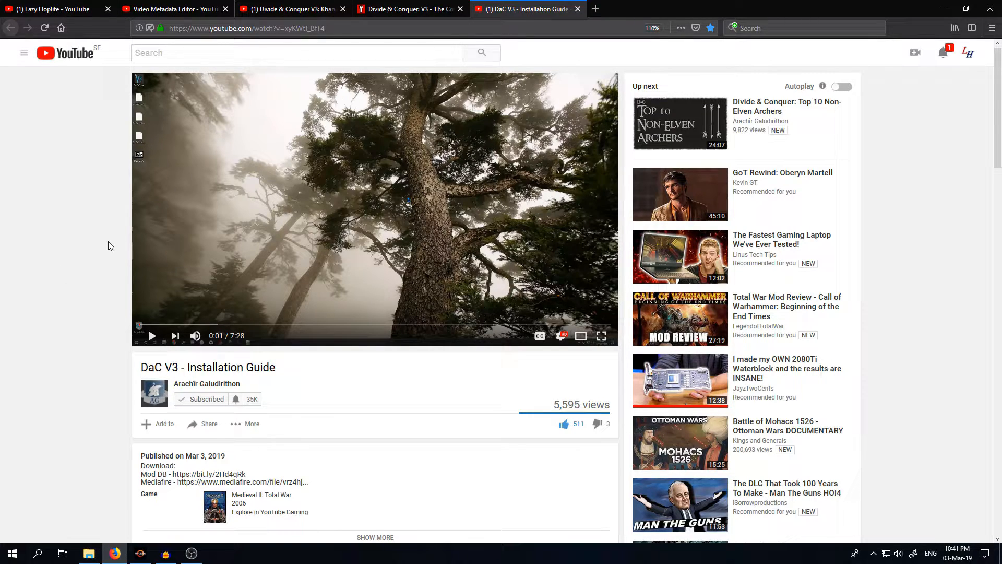
pyautogui.moveTo(101, 252)
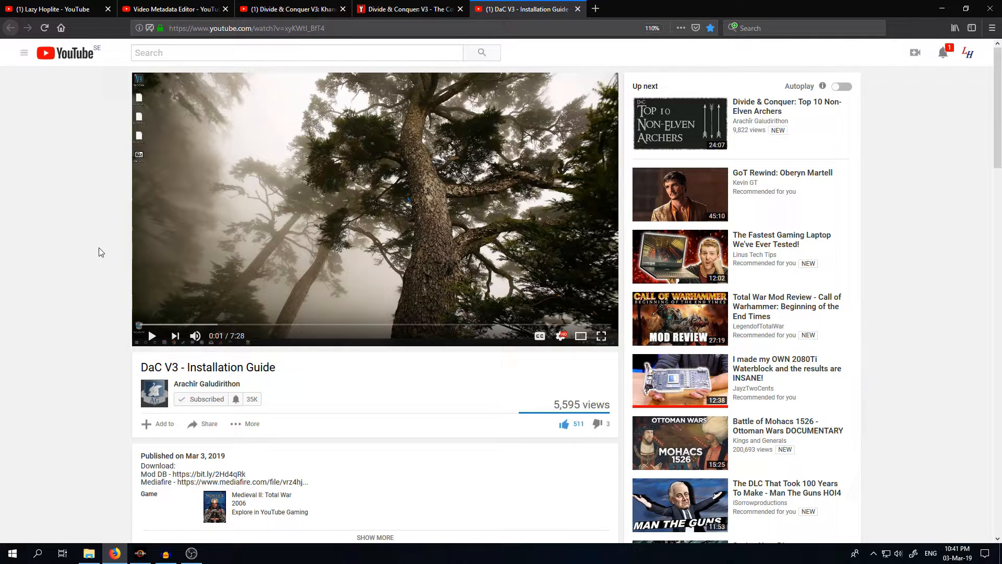
pyautogui.moveTo(104, 256)
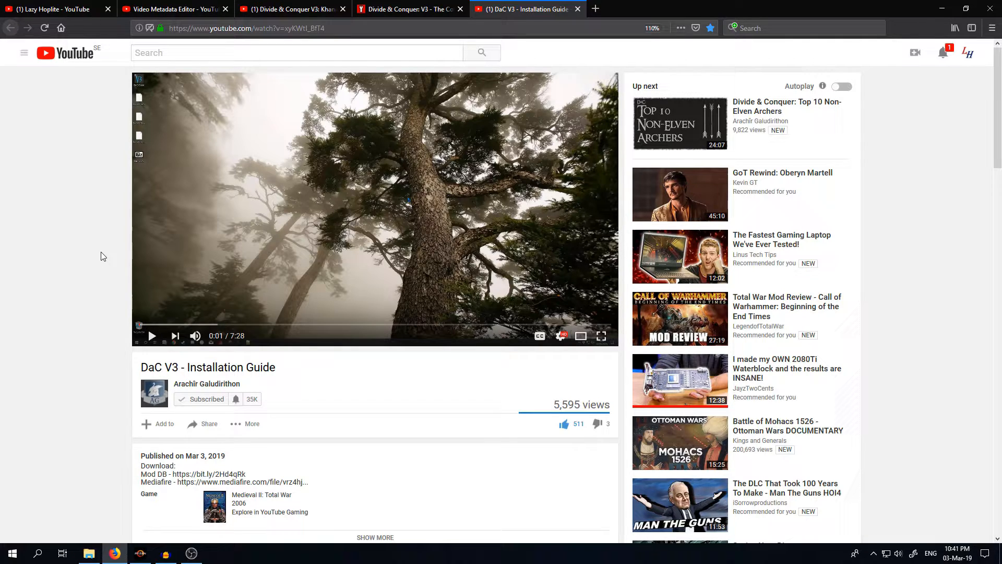
pyautogui.moveTo(96, 254)
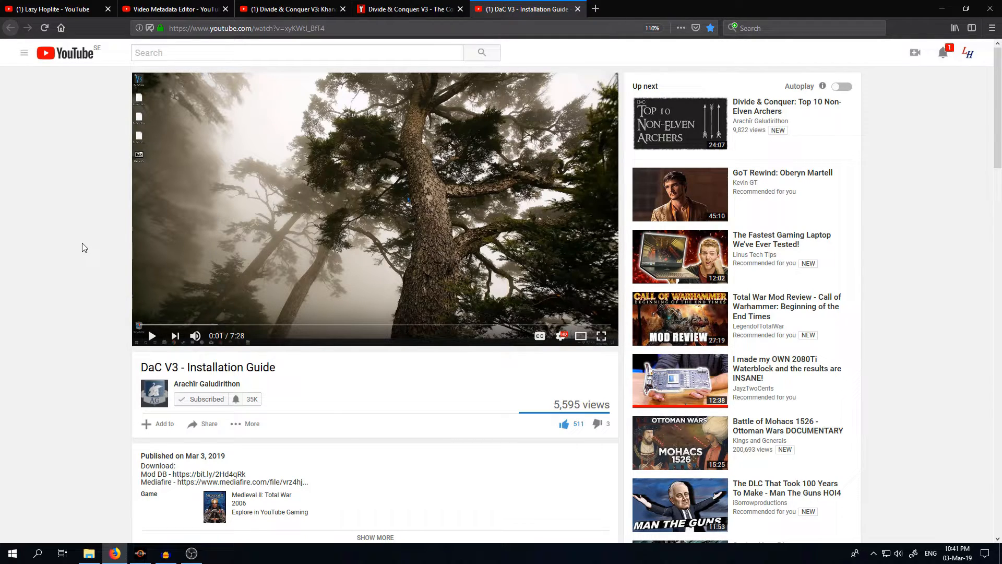
pyautogui.moveTo(82, 240)
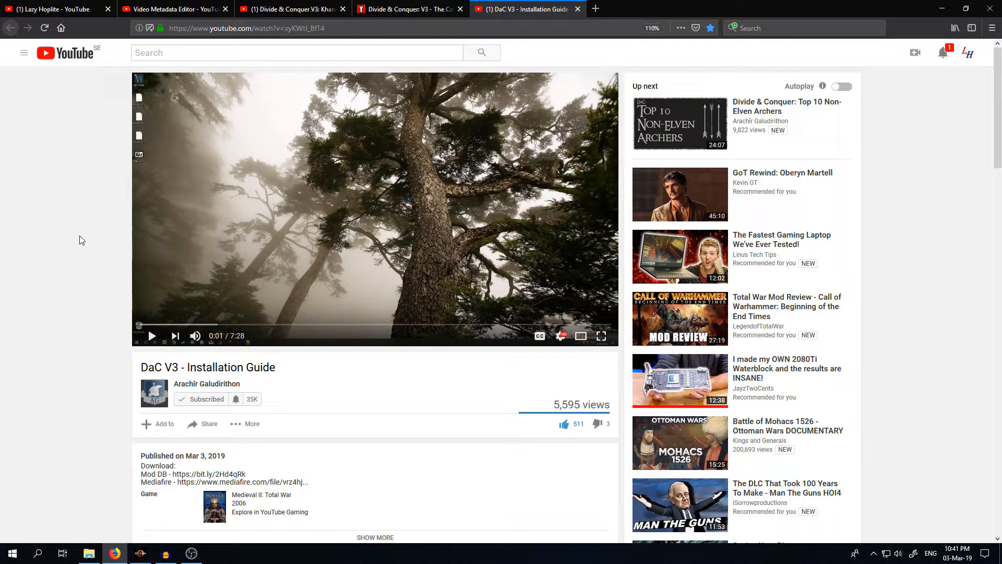